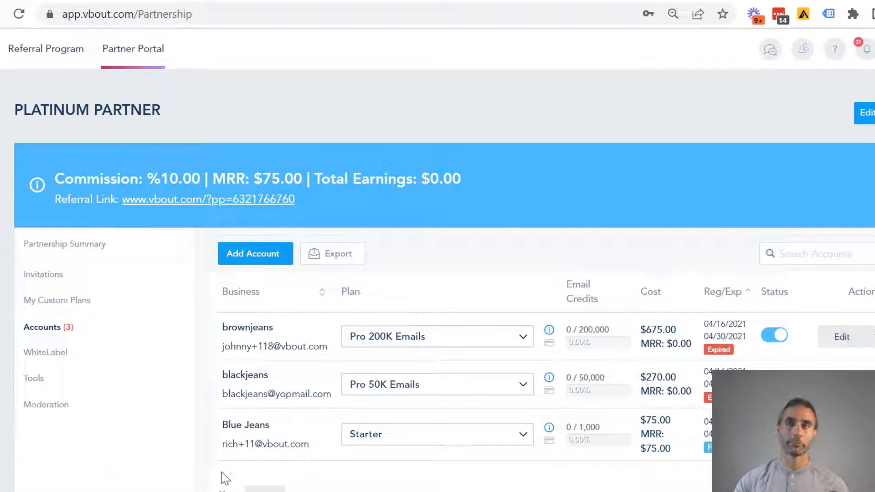
- Briefly open and cancel the Add Account form, then log into the blackjeans client account
{"action": "left_click", "coordinate": [254, 253]}
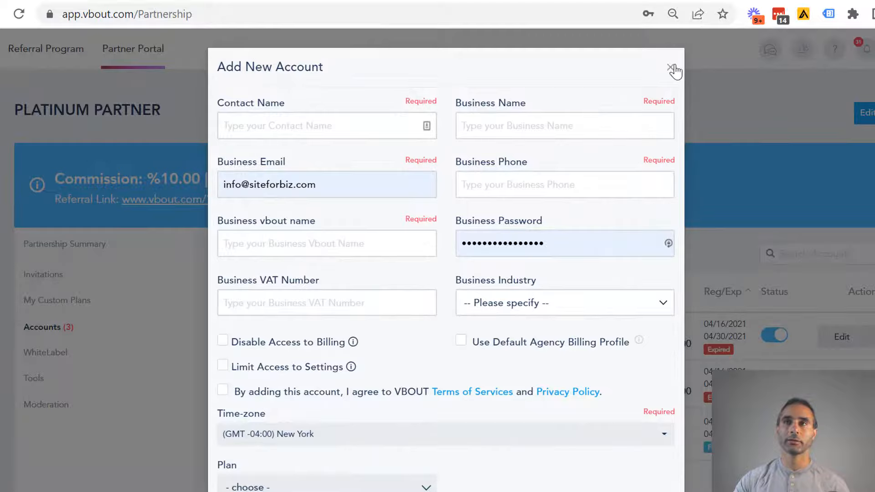
{"action": "left_click", "coordinate": [671, 66]}
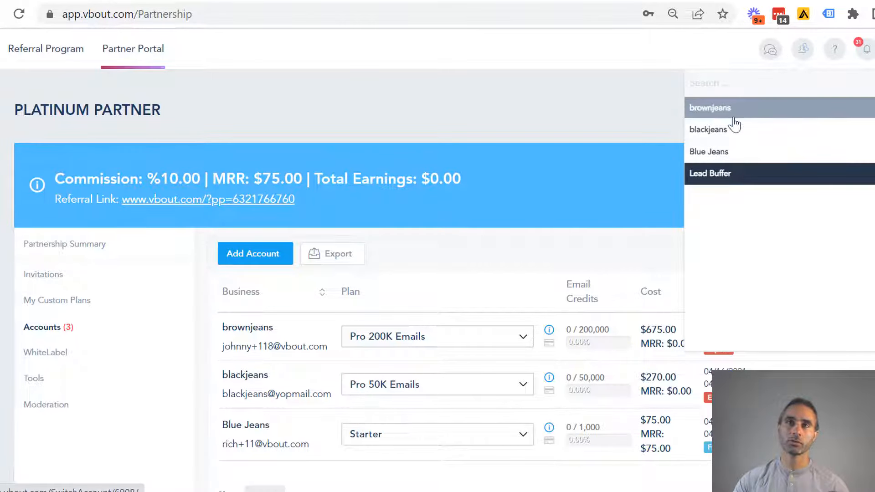
{"action": "mouse_move", "coordinate": [728, 127]}
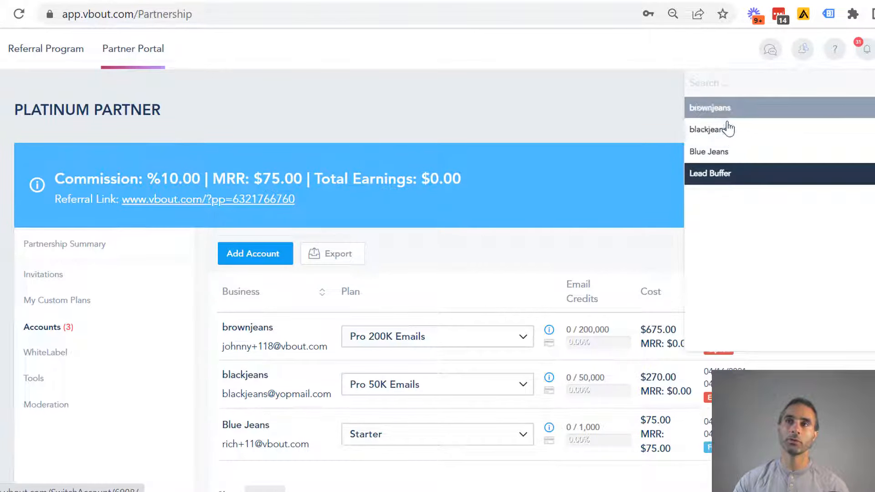
{"action": "left_click", "coordinate": [709, 153]}
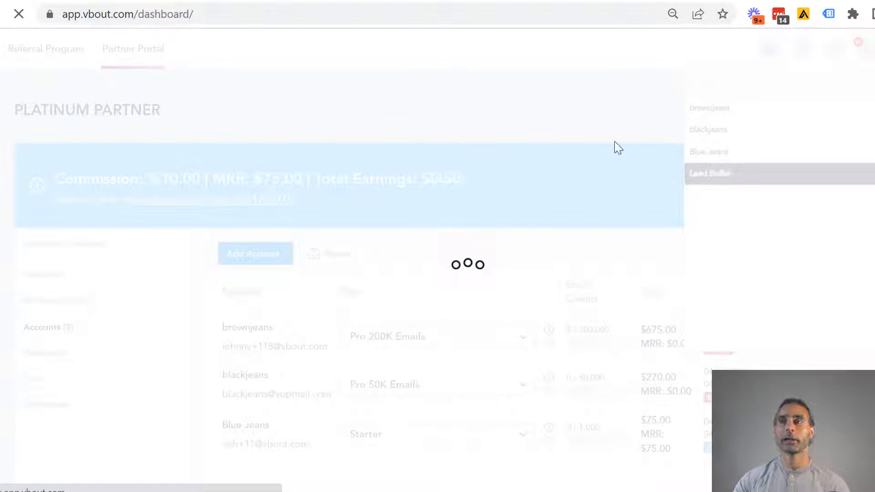
{"action": "mouse_move", "coordinate": [672, 146]}
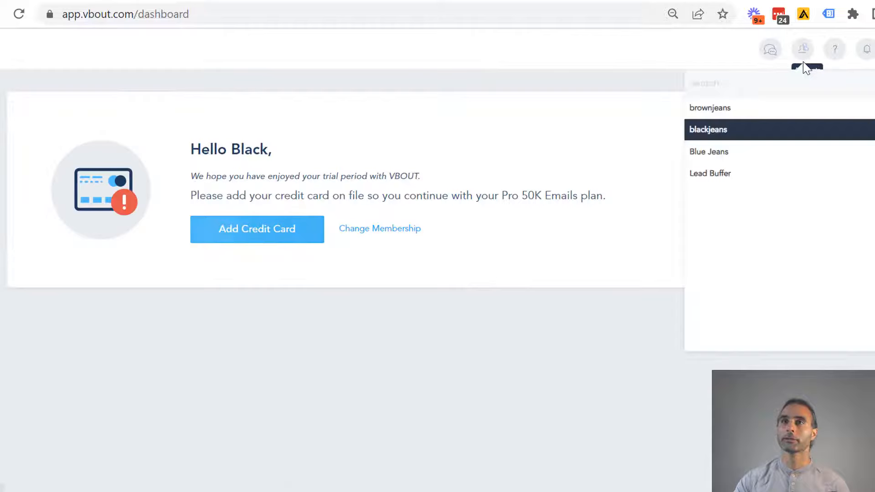
{"action": "mouse_move", "coordinate": [747, 174]}
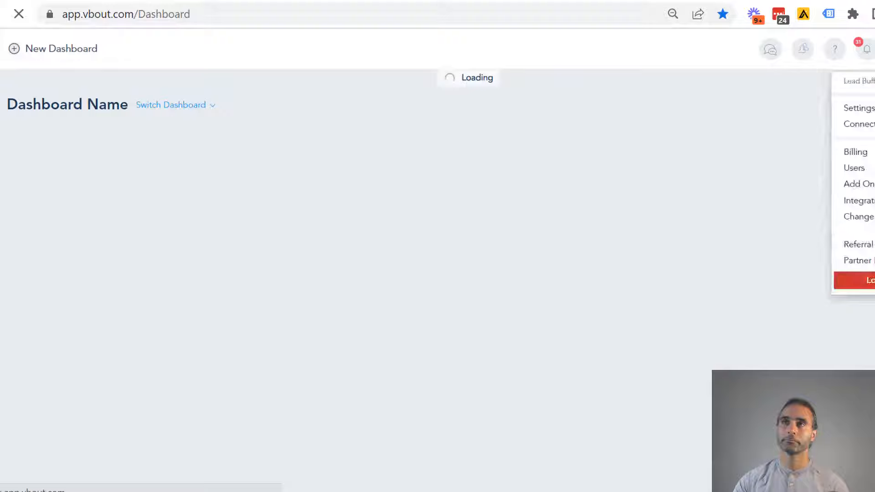
{"action": "left_click", "coordinate": [857, 260]}
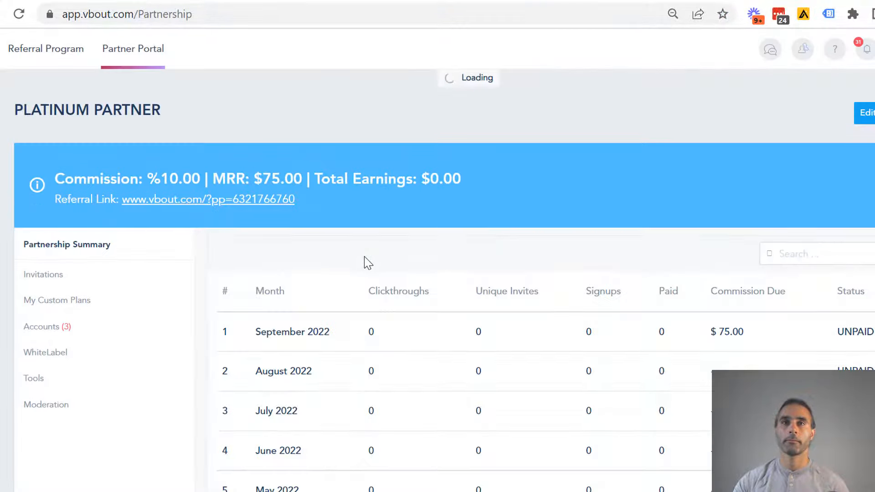
{"action": "left_click", "coordinate": [46, 327]}
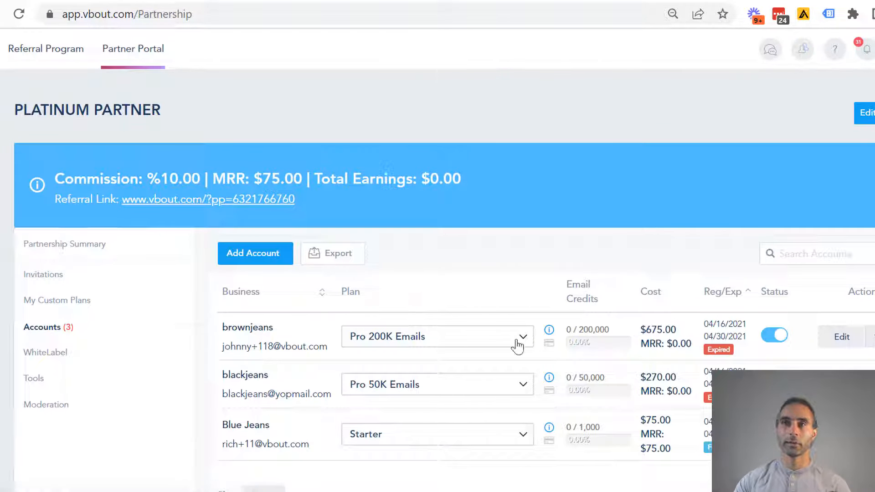
{"action": "left_click", "coordinate": [437, 336]}
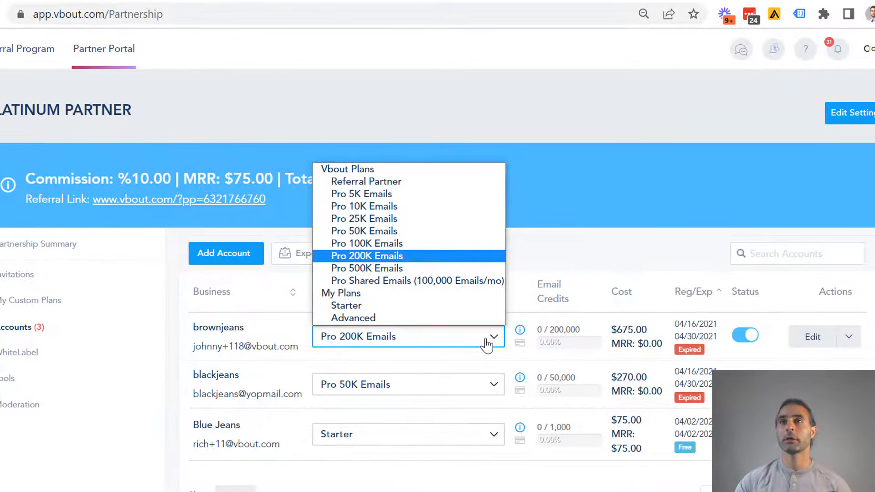
{"action": "mouse_move", "coordinate": [518, 342]}
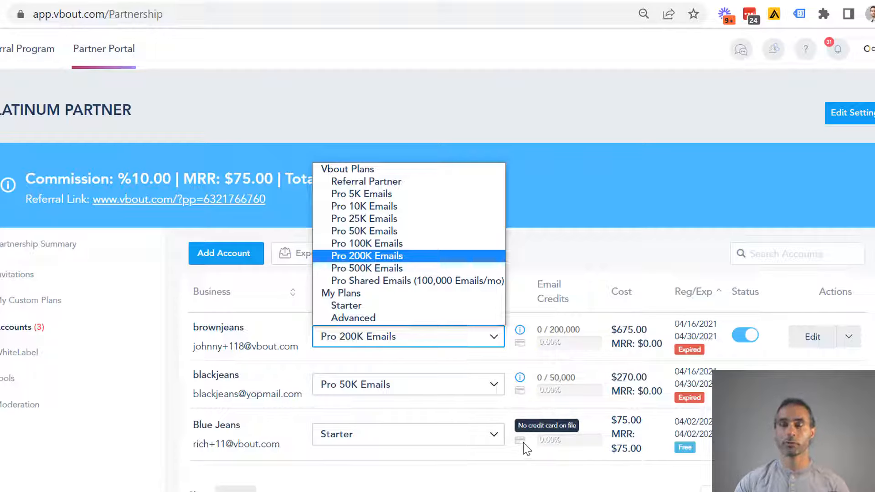
{"action": "mouse_move", "coordinate": [523, 443]}
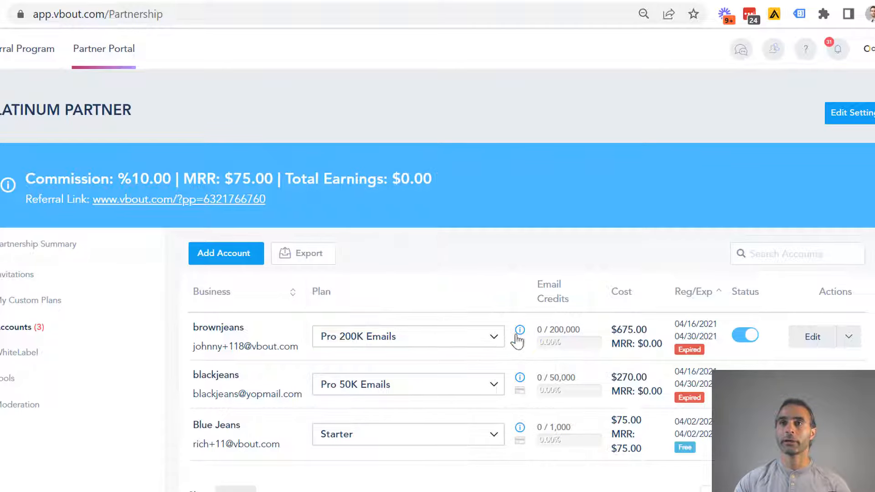
- View brownjeans' Pro 200K plan features and highlight its $750.00 selling price
{"action": "left_click", "coordinate": [519, 329]}
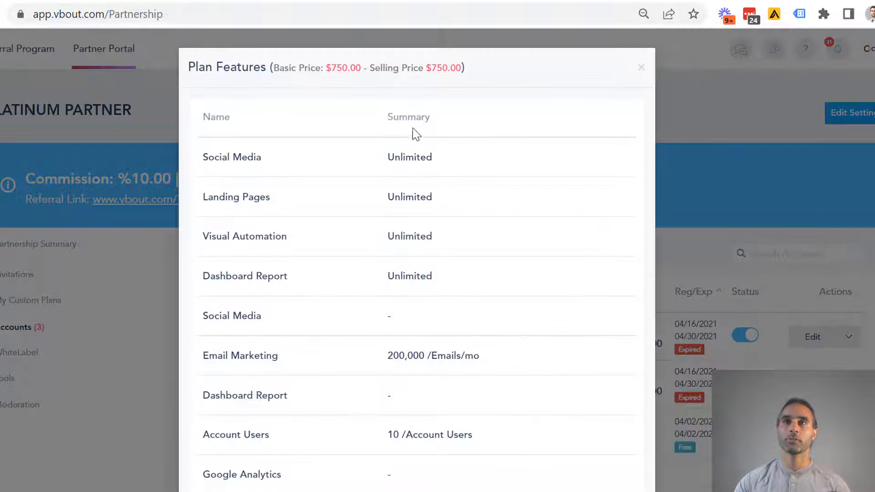
{"action": "scroll", "scroll_direction": "down", "scroll_amount": 3}
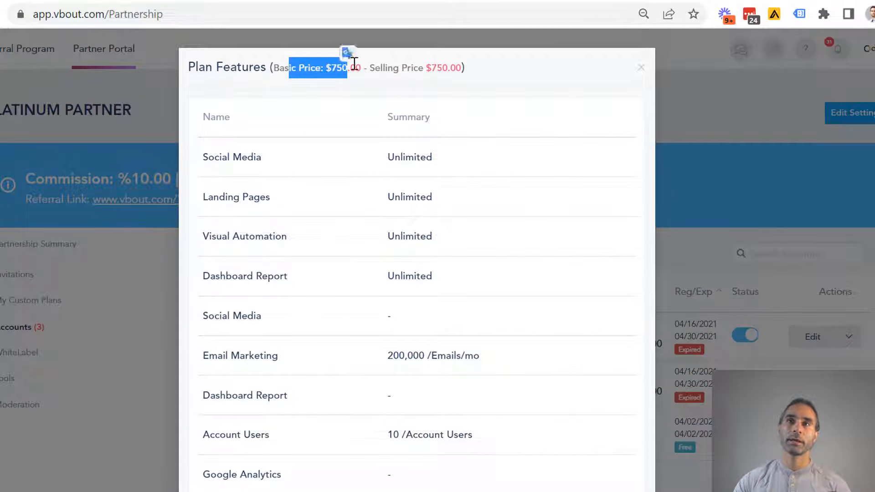
{"action": "left_click_drag", "start_coordinate": [346, 67], "coordinate": [463, 68]}
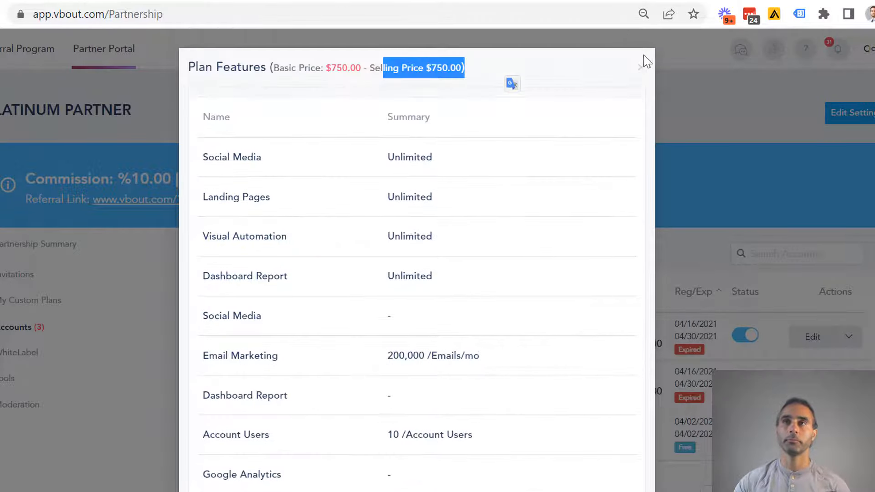
- Close the Plan Features dialog to return to the accounts list
{"action": "left_click", "coordinate": [642, 61]}
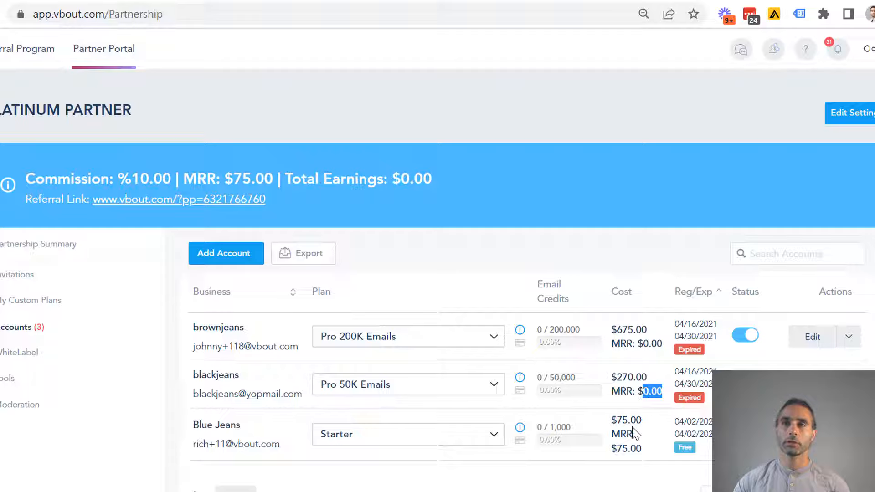
{"action": "mouse_move", "coordinate": [646, 429]}
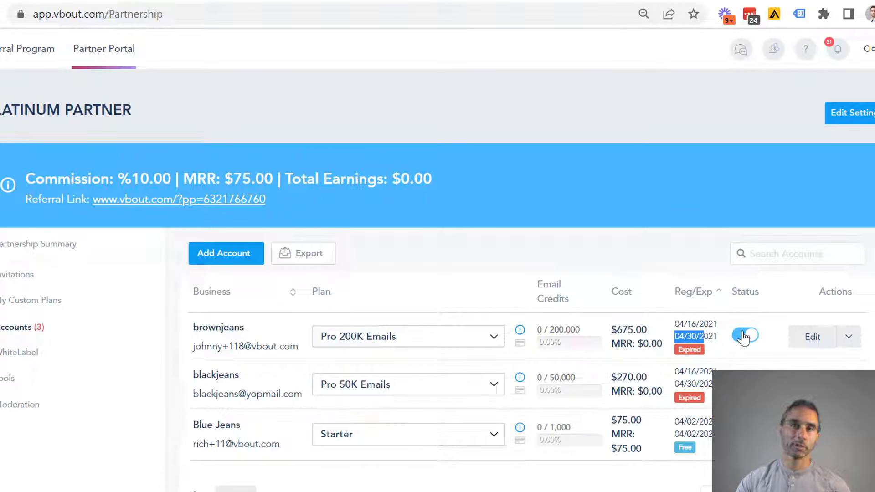
{"action": "left_click", "coordinate": [848, 336]}
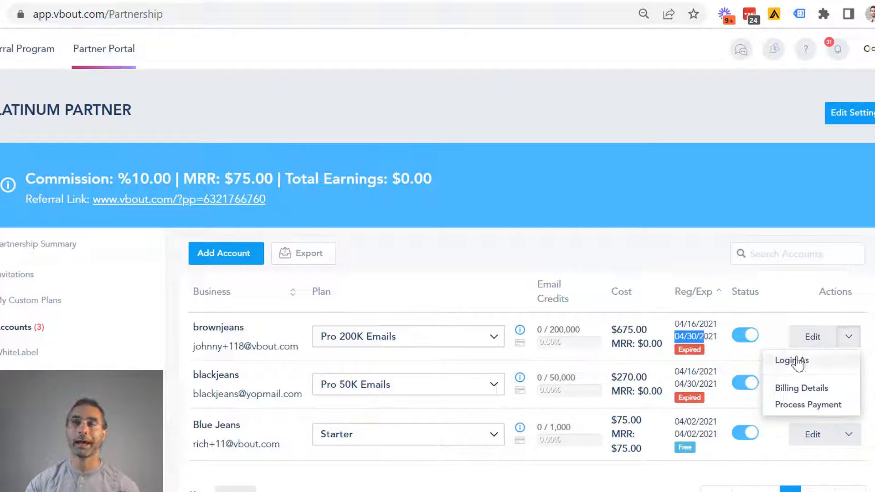
{"action": "mouse_move", "coordinate": [791, 405]}
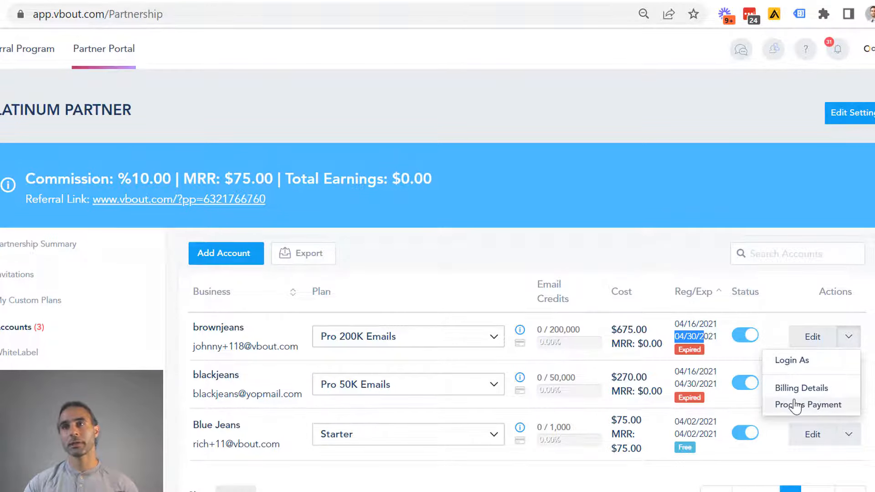
{"action": "left_click", "coordinate": [808, 405]}
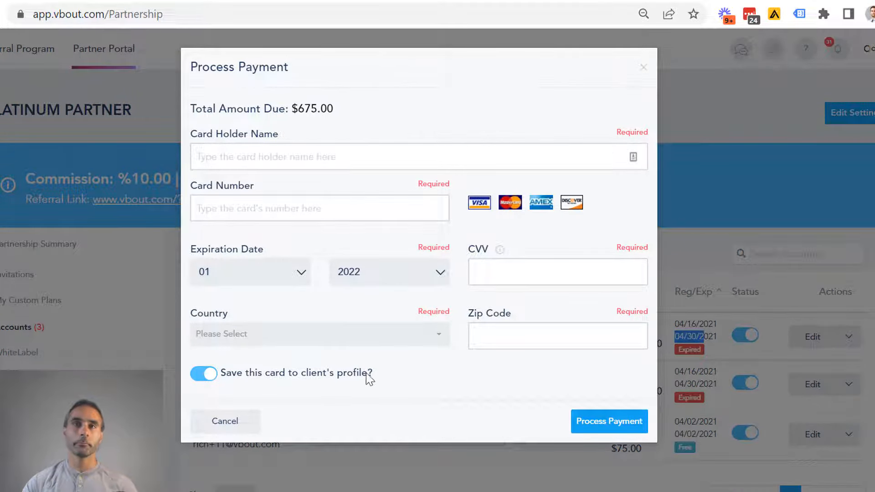
{"action": "mouse_move", "coordinate": [345, 335]}
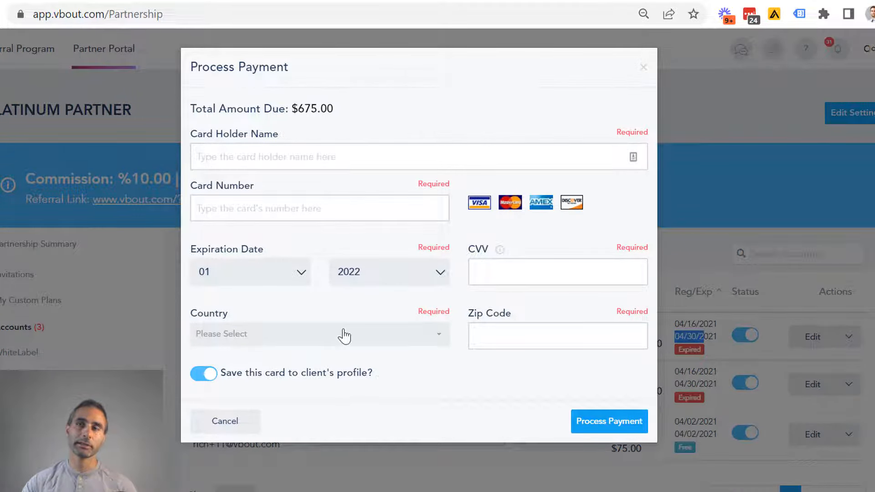
{"action": "left_click", "coordinate": [642, 67]}
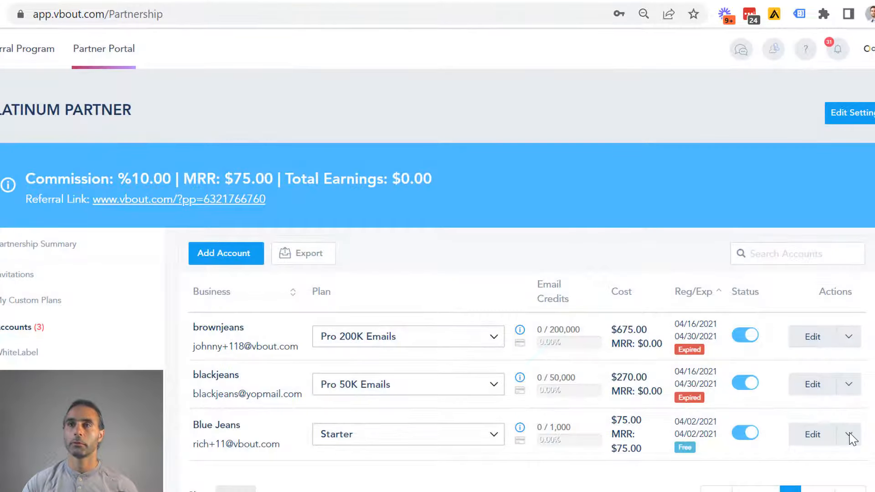
- Open Billing Details for the Blue Jeans account from its Actions menu
{"action": "left_click", "coordinate": [849, 434]}
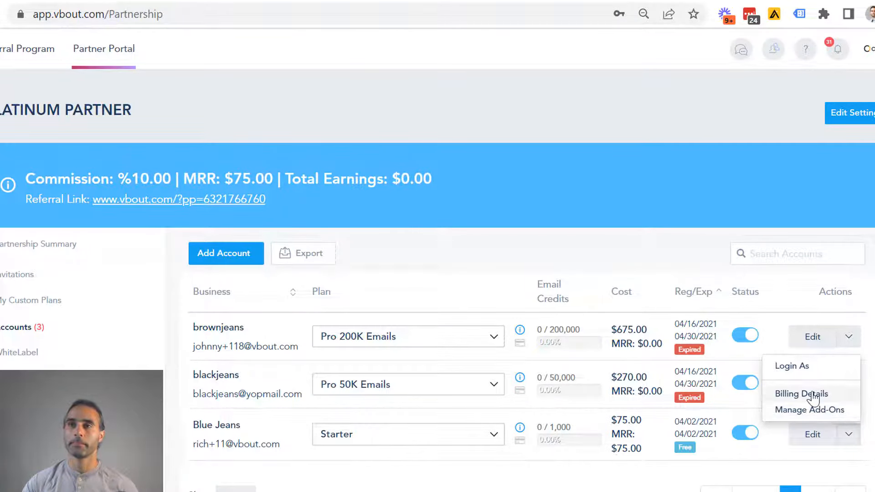
{"action": "left_click", "coordinate": [801, 393]}
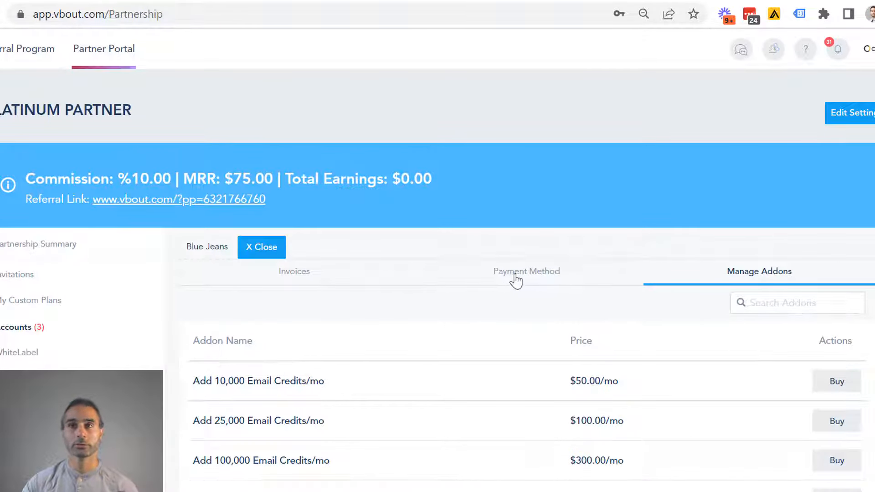
- On Blue Jeans' Payment Method tab, confirm Use Agency Card to copy the agency's main card
{"action": "left_click", "coordinate": [526, 272]}
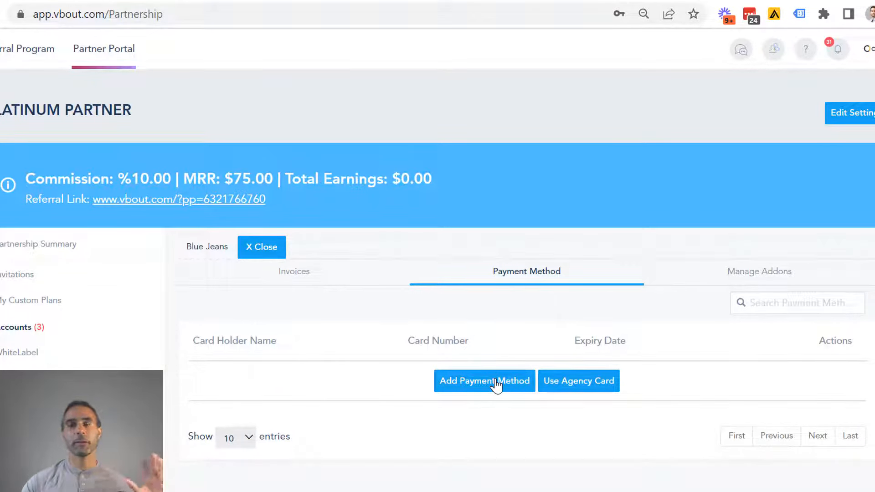
{"action": "mouse_move", "coordinate": [553, 390]}
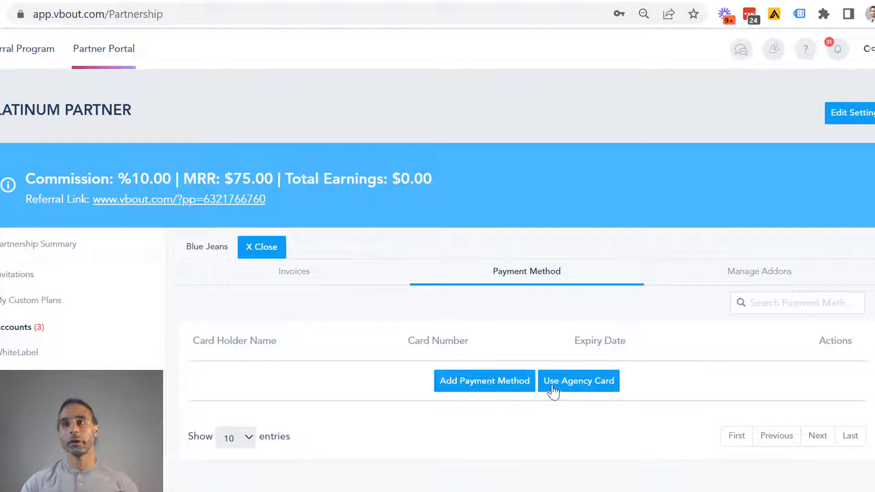
{"action": "left_click", "coordinate": [578, 380]}
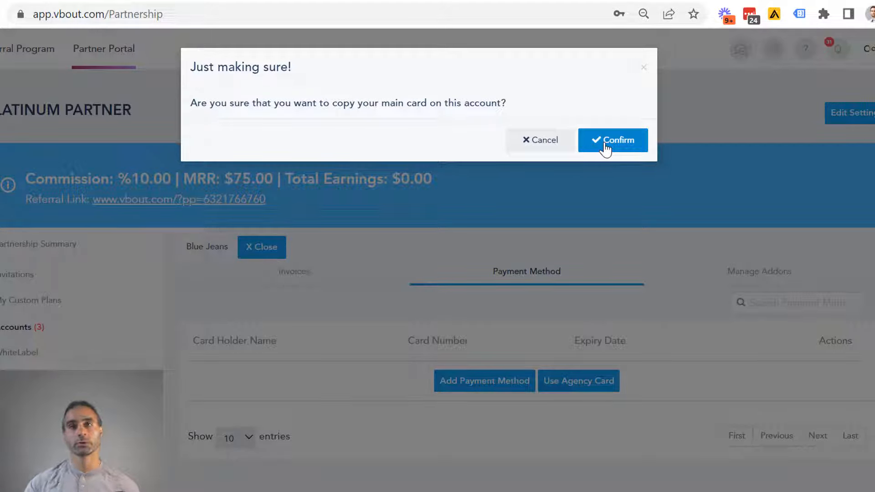
{"action": "left_click", "coordinate": [612, 140]}
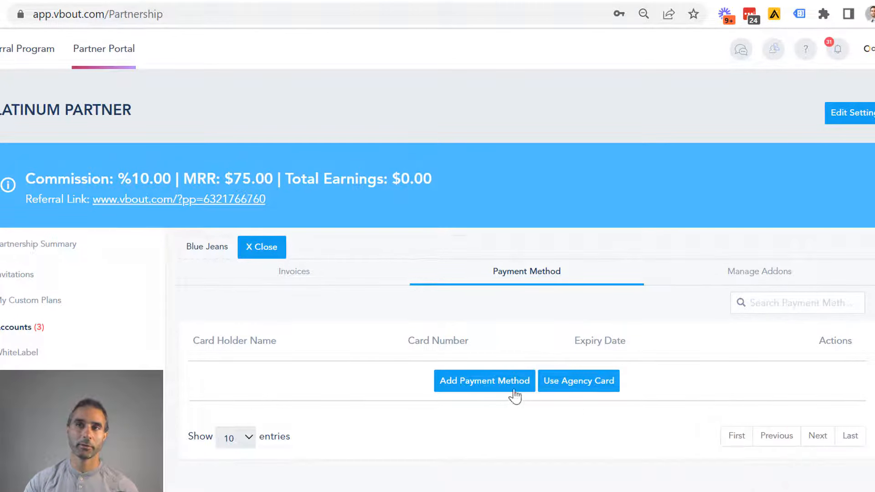
{"action": "left_click", "coordinate": [261, 247]}
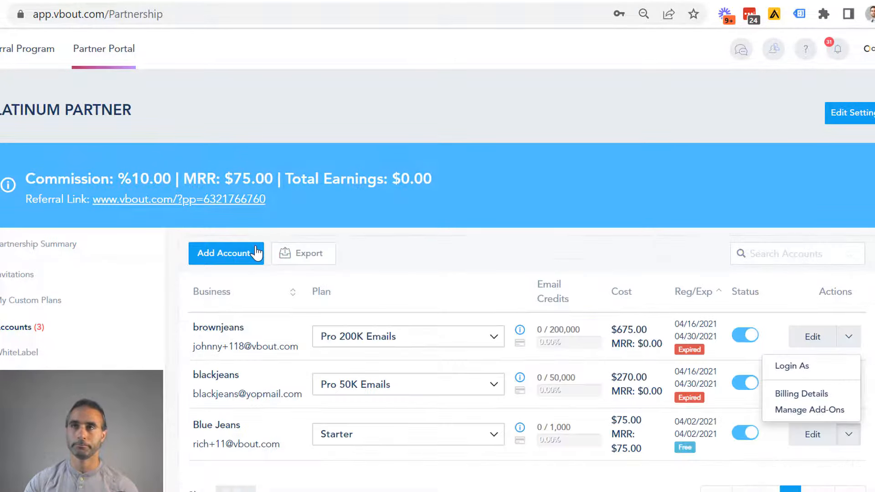
- Start a new client account and tick Disable Access to Billing
{"action": "left_click", "coordinate": [299, 286]}
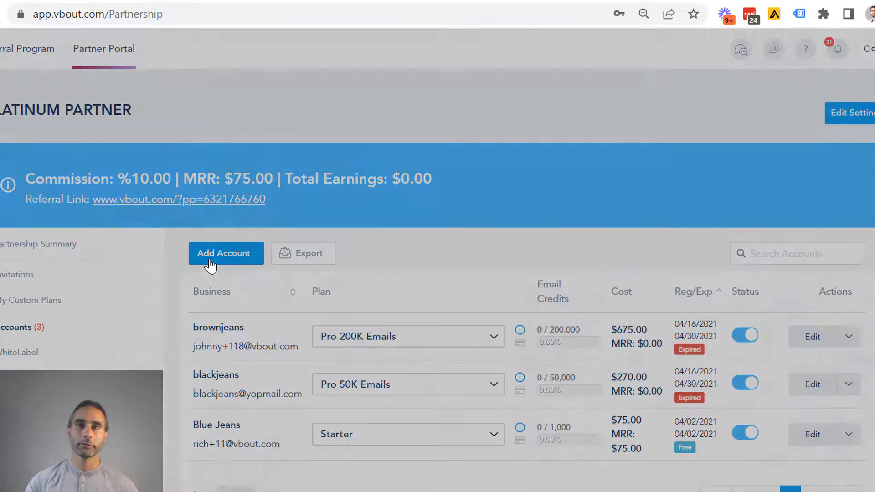
{"action": "left_click", "coordinate": [225, 252]}
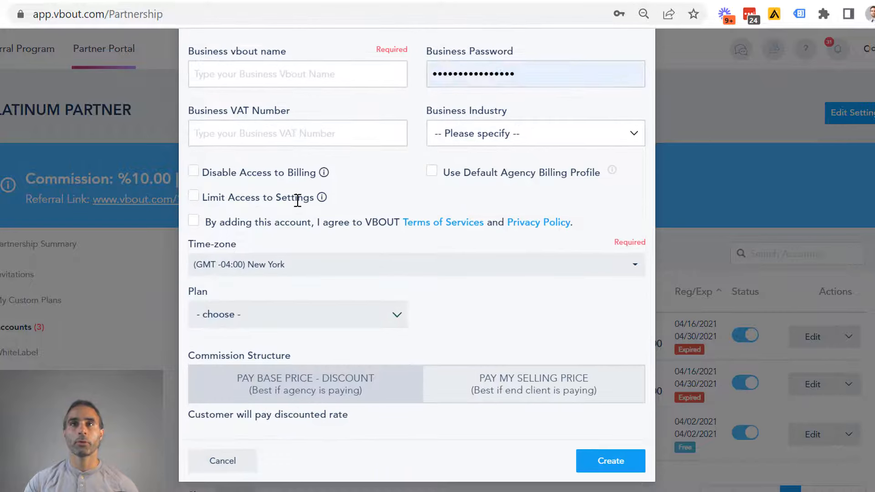
{"action": "scroll", "scroll_direction": "down", "scroll_amount": 3}
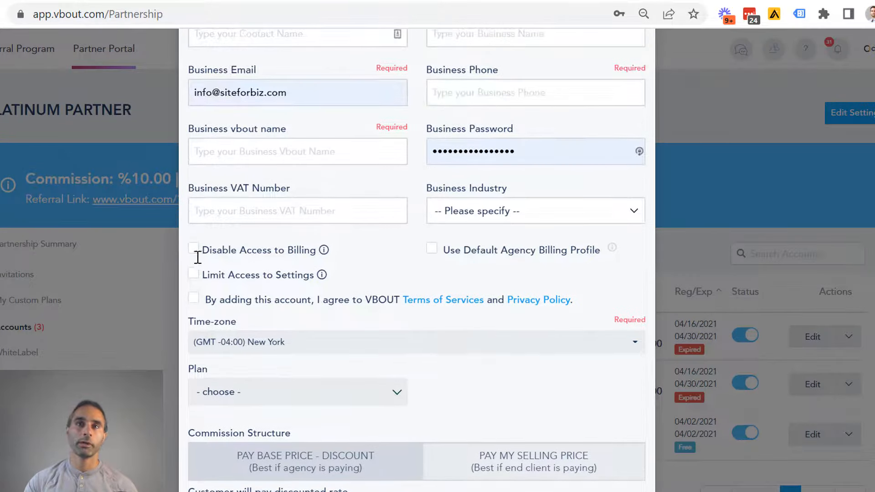
{"action": "left_click", "coordinate": [193, 249]}
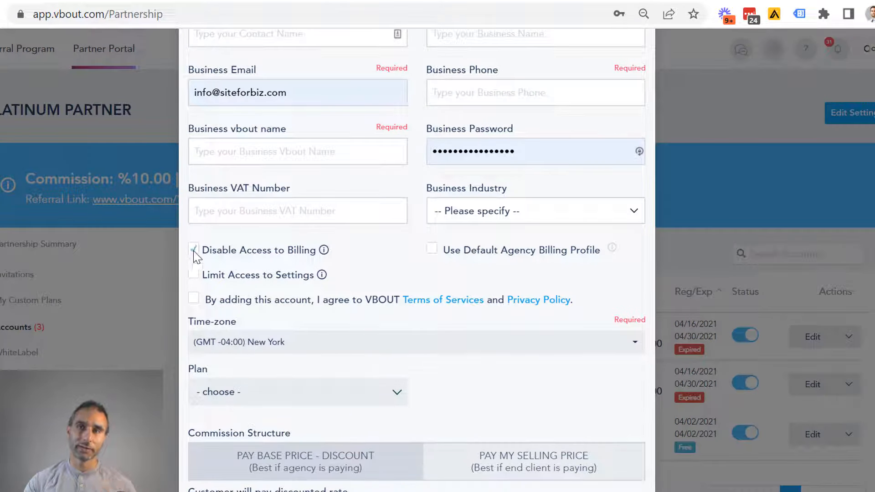
{"action": "double_click", "coordinate": [267, 249]}
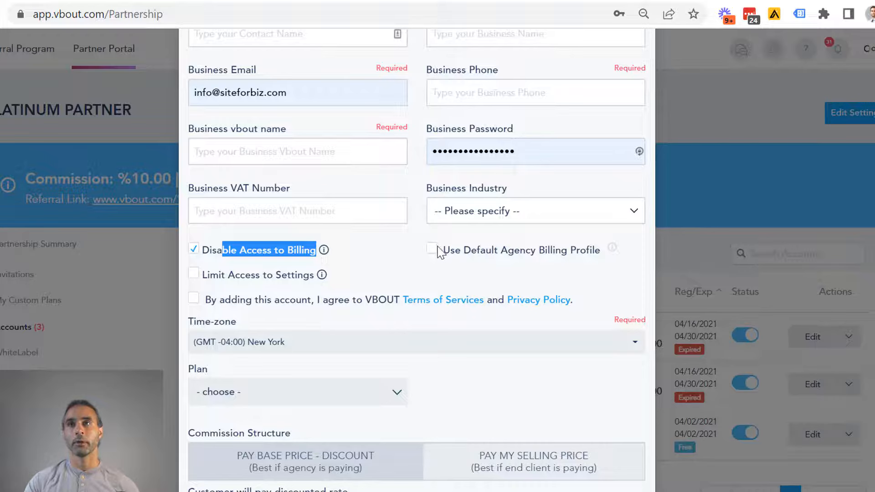
- Tick Use Default Agency Billing Profile for the new account
{"action": "left_click", "coordinate": [431, 248]}
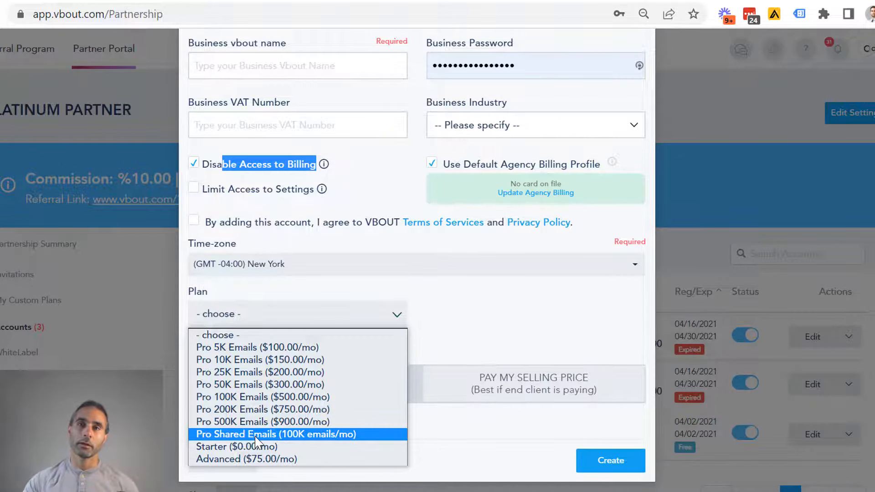
- Choose the Pro Shared Emails (100K emails/mo) plan with a monthly email sent limit of 5000
{"action": "left_click", "coordinate": [277, 434]}
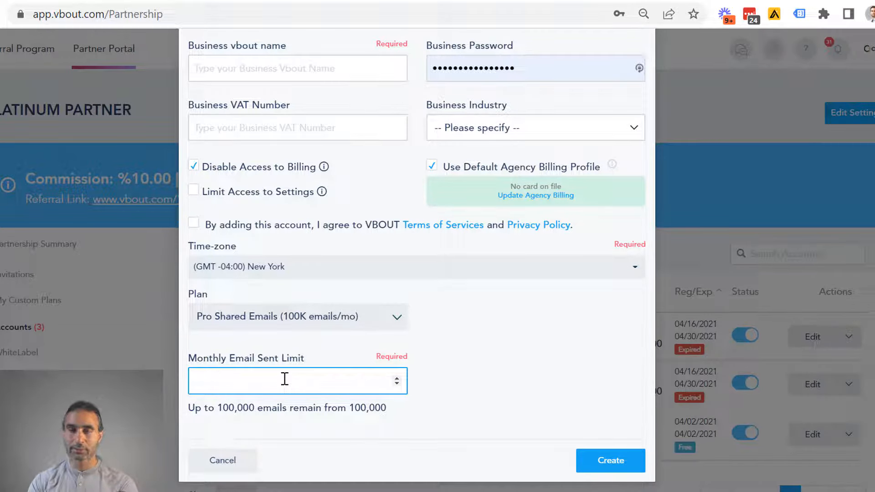
{"action": "left_click", "coordinate": [284, 381]}
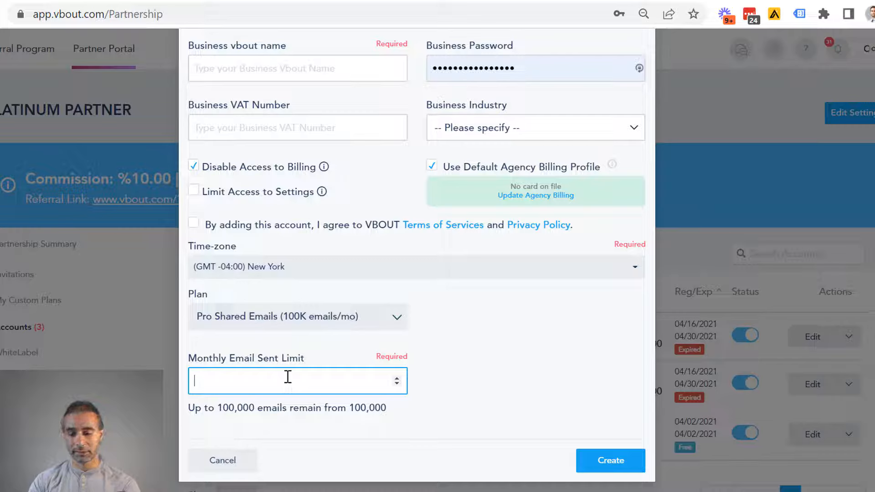
{"action": "type", "text": "5"}
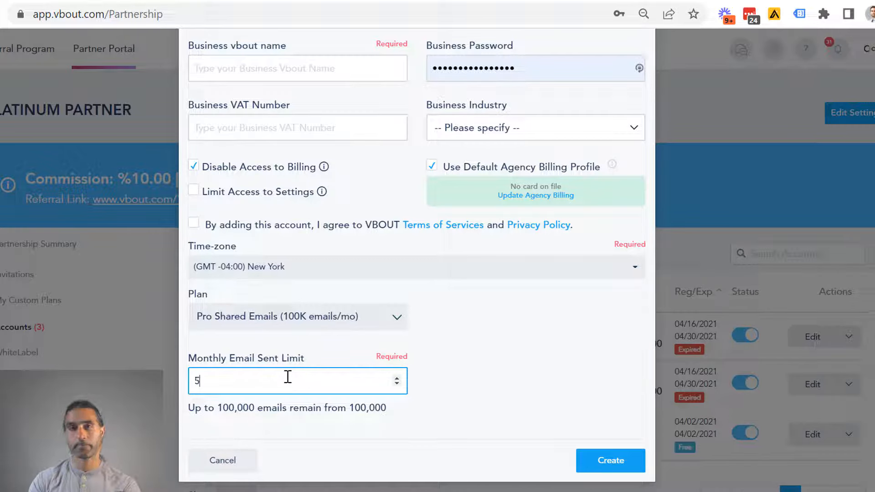
{"action": "type", "text": "000"}
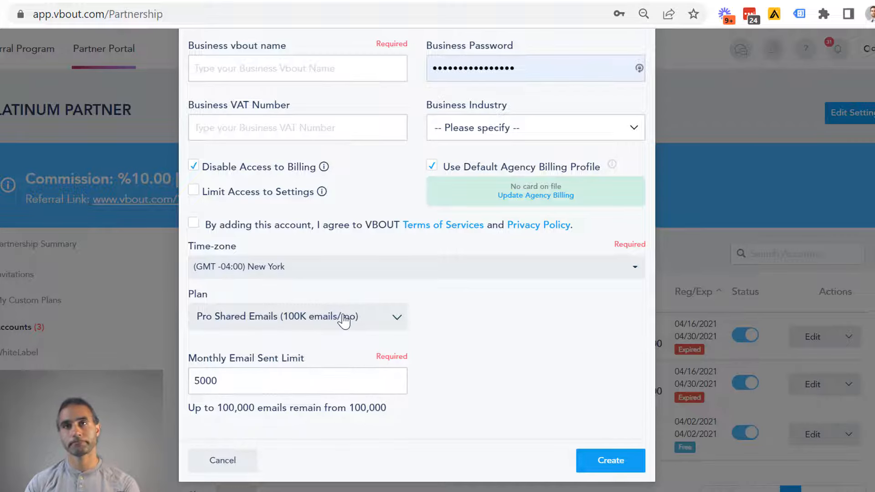
- Switch to the Advanced ($75.00/mo) plan and highlight its selling price and $17.96 amount due
{"action": "left_click", "coordinate": [295, 316]}
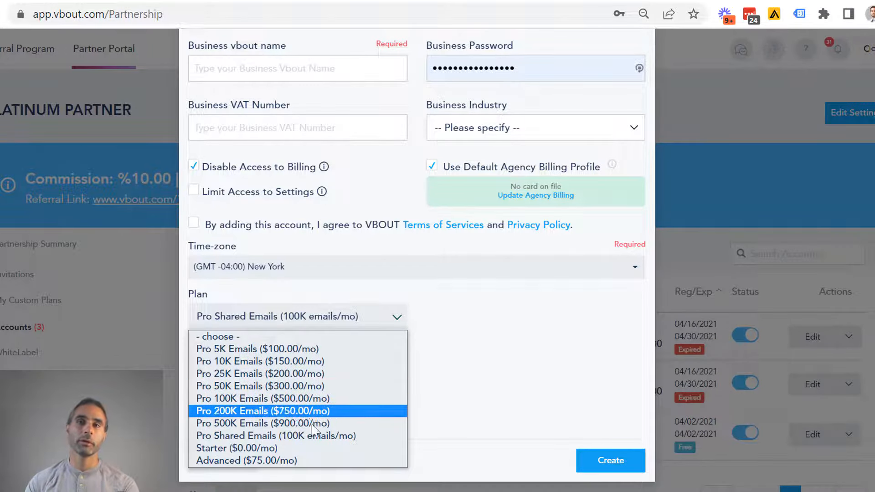
{"action": "mouse_move", "coordinate": [245, 460]}
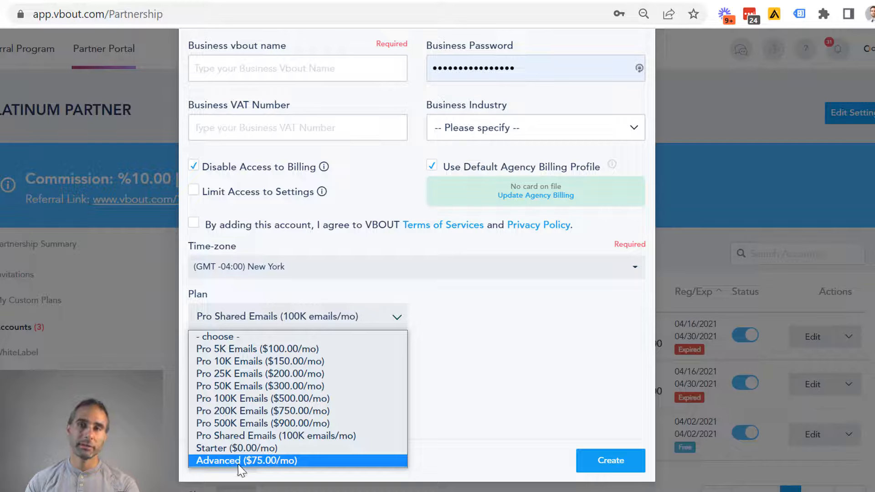
{"action": "left_click", "coordinate": [245, 460]}
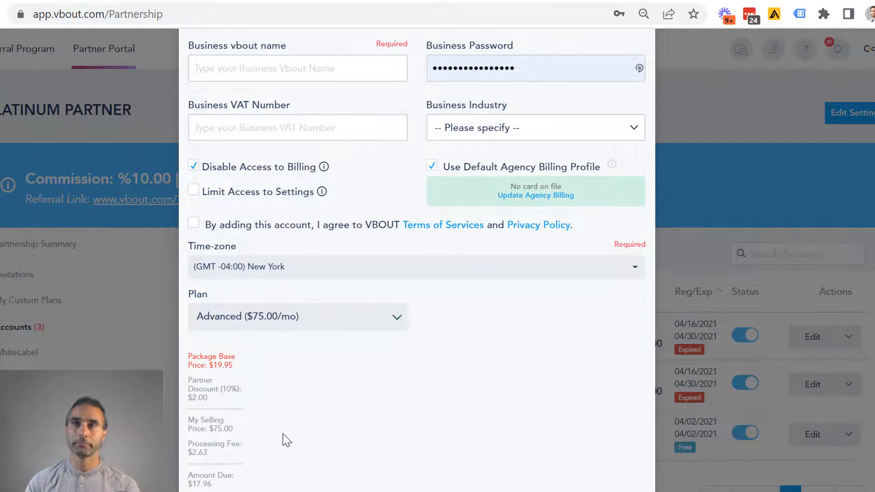
{"action": "scroll", "scroll_direction": "down", "scroll_amount": 3}
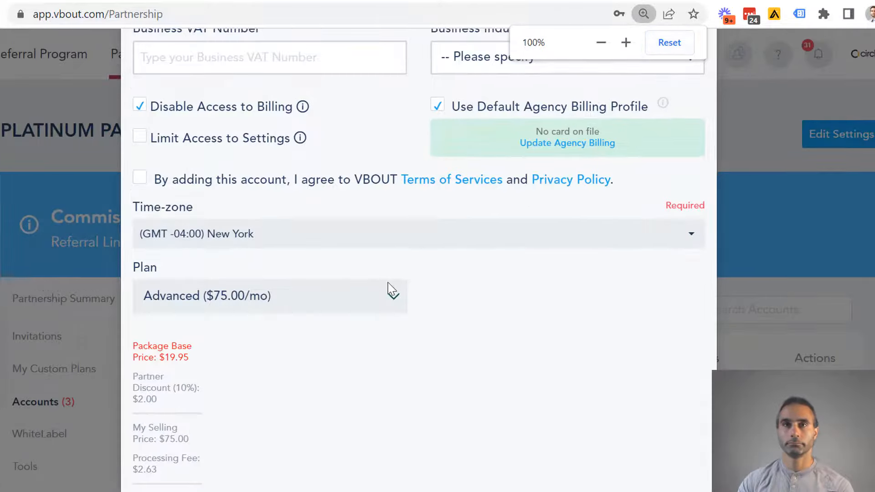
{"action": "scroll", "scroll_direction": "down", "scroll_amount": 3}
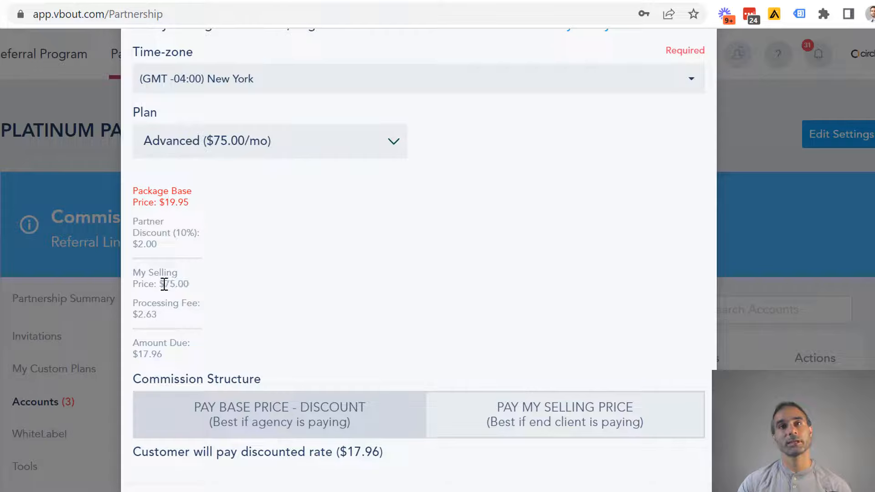
{"action": "double_click", "coordinate": [144, 315]}
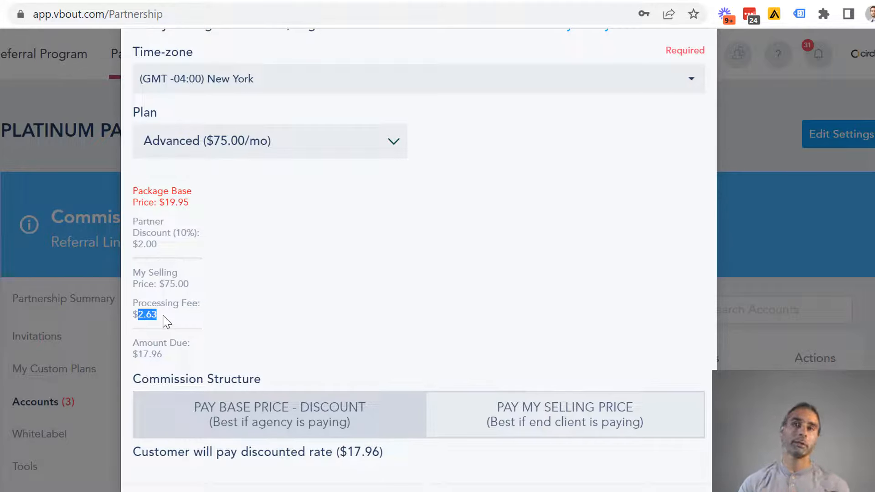
{"action": "mouse_move", "coordinate": [174, 350]}
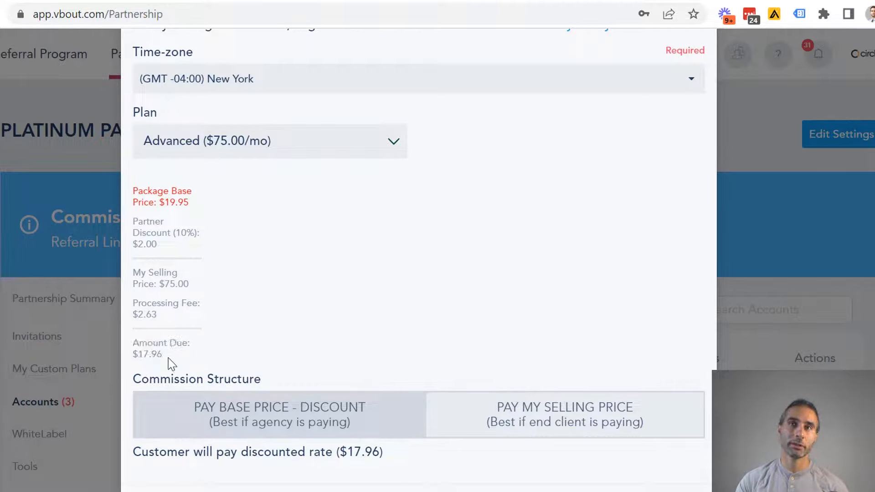
{"action": "double_click", "coordinate": [147, 354]}
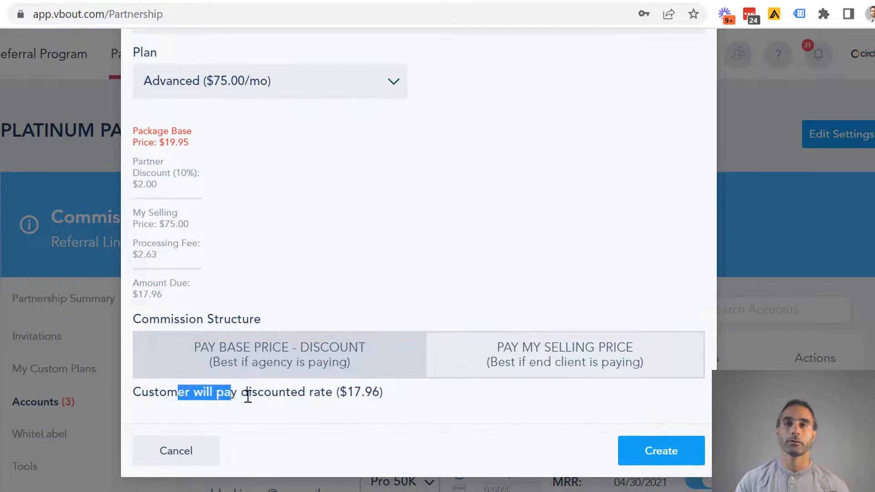
- Review the customer payment note and the Total Monthly Earning amount under the selling-price option
{"action": "left_click_drag", "start_coordinate": [229, 391], "coordinate": [279, 391]}
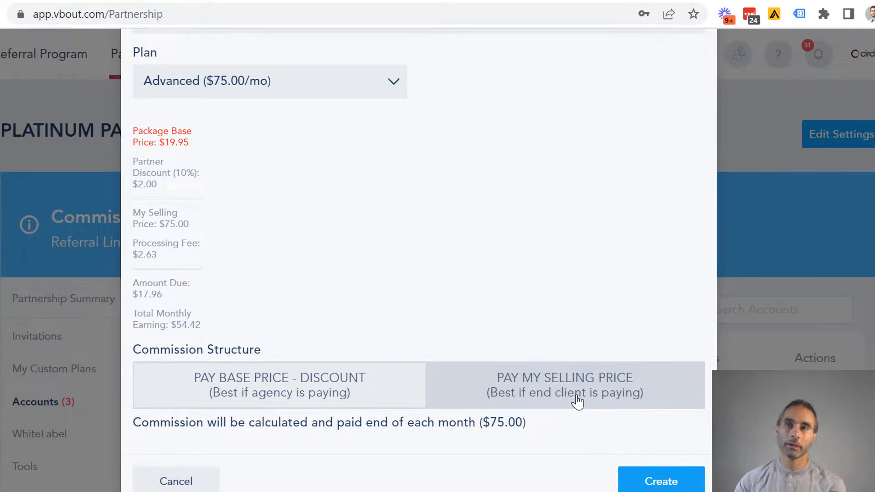
{"action": "mouse_move", "coordinate": [212, 329]}
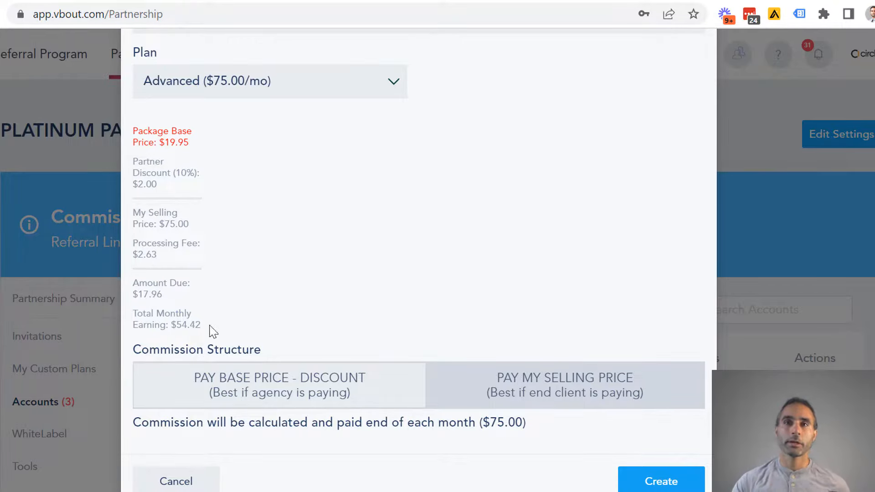
{"action": "double_click", "coordinate": [184, 325]}
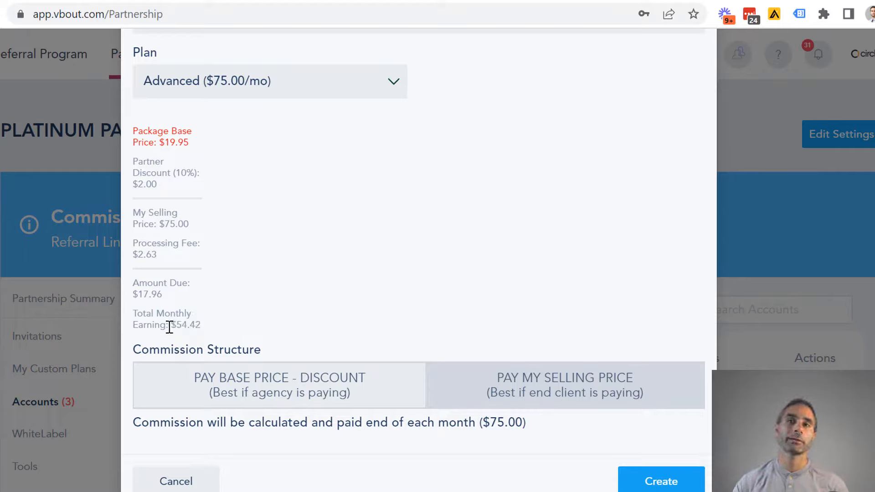
{"action": "double_click", "coordinate": [183, 324]}
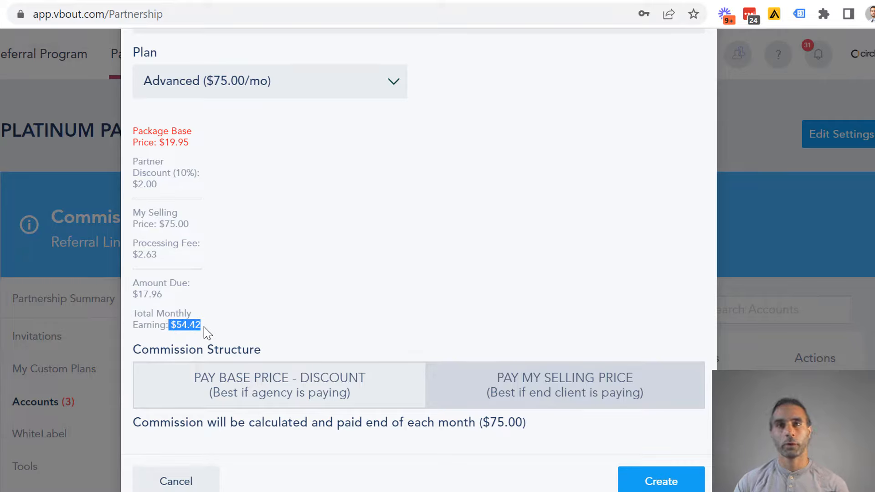
{"action": "mouse_move", "coordinate": [234, 333]}
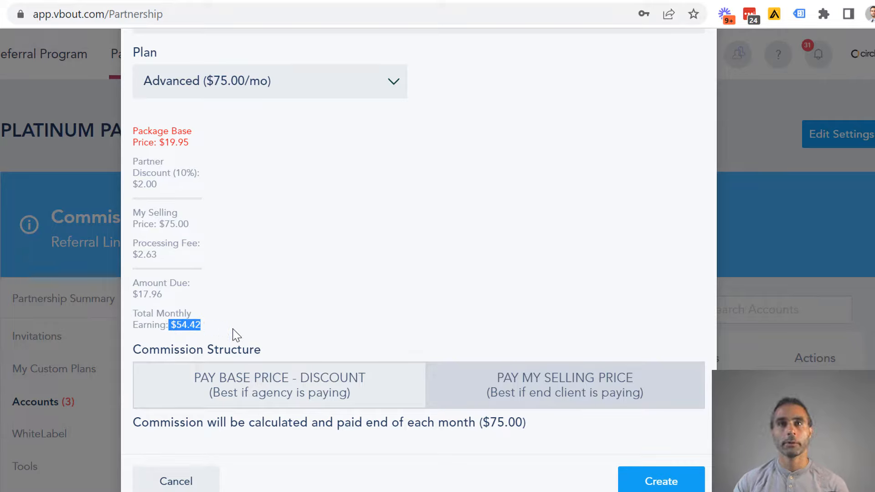
{"action": "mouse_move", "coordinate": [203, 232]}
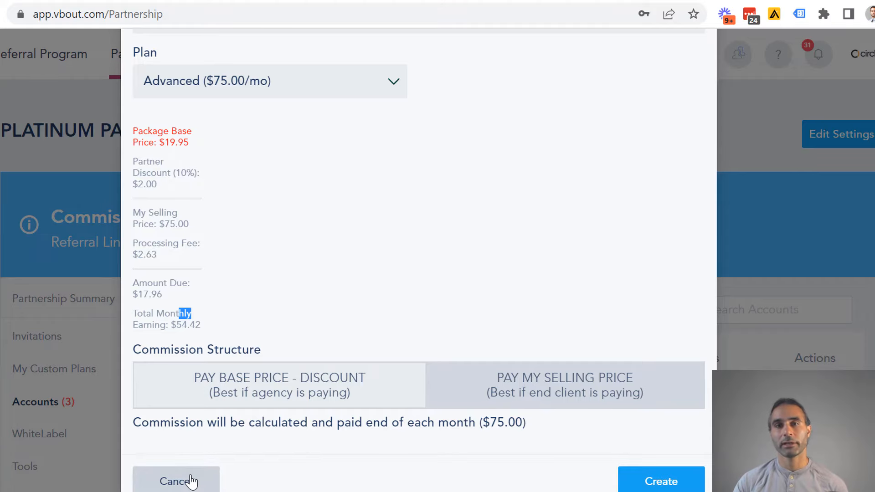
- Cancel the new account form and return to the partner accounts list
{"action": "left_click", "coordinate": [175, 481]}
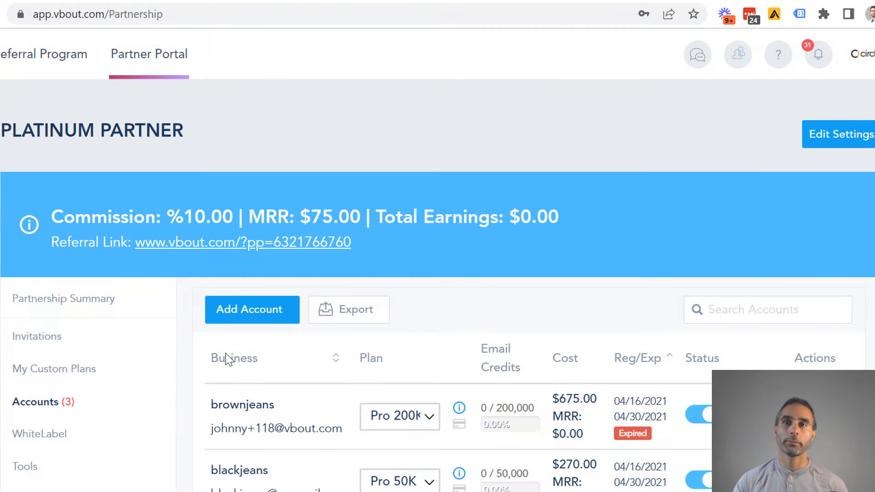
{"action": "scroll", "scroll_direction": "down", "scroll_amount": 3}
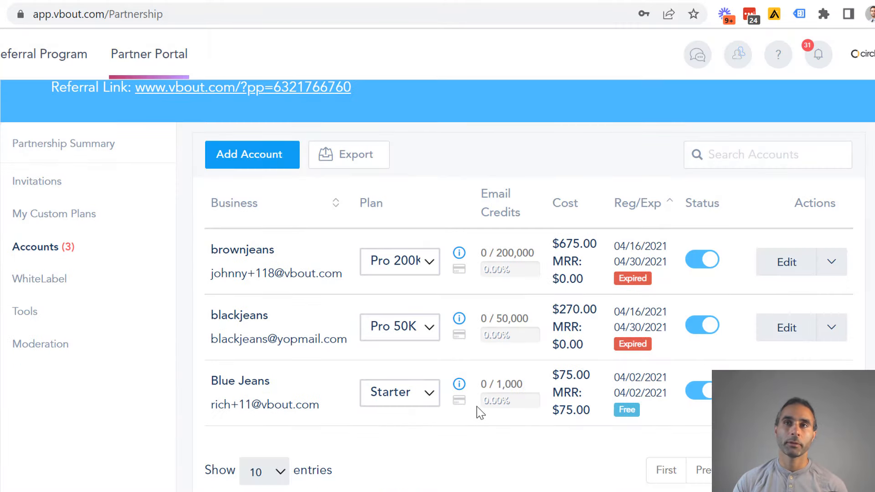